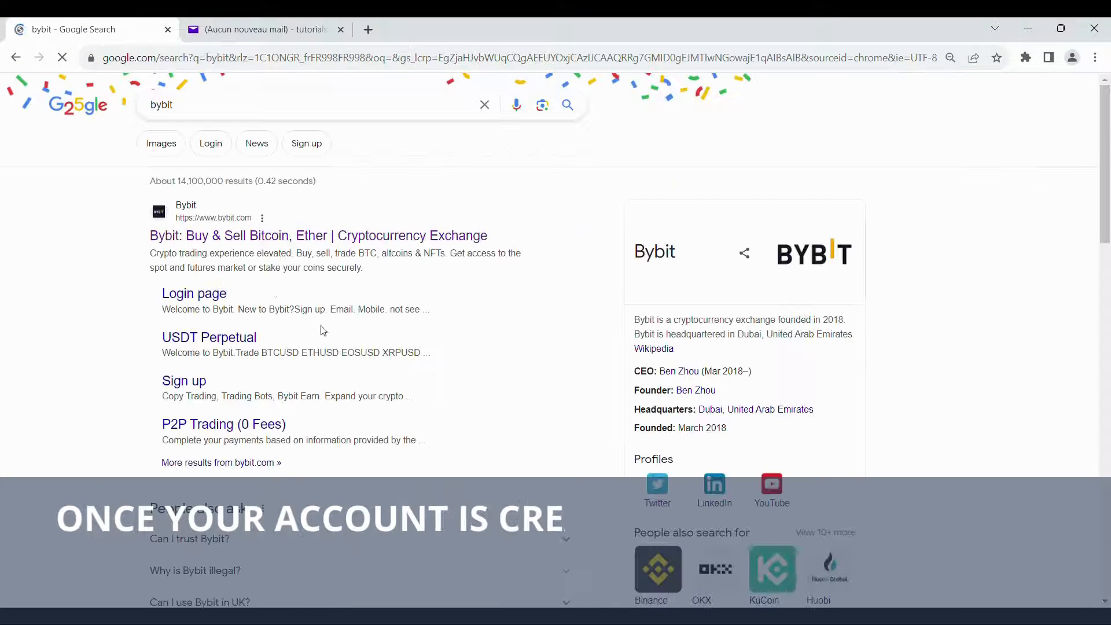
Open the official Bybit exchange website from the Google search results
left_click(317, 235)
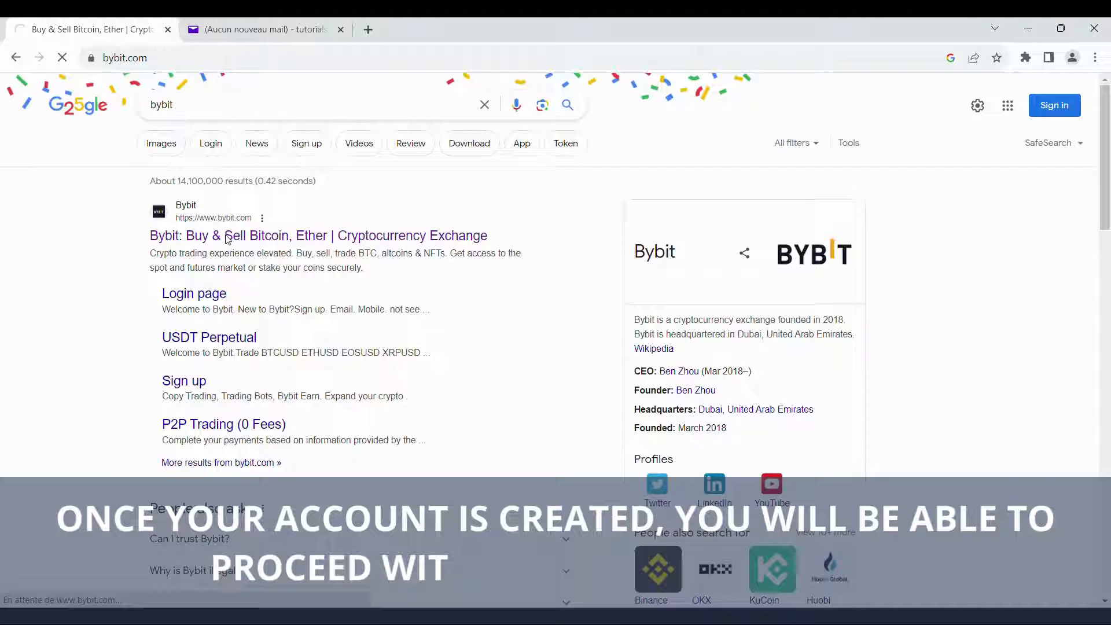
left_click(317, 235)
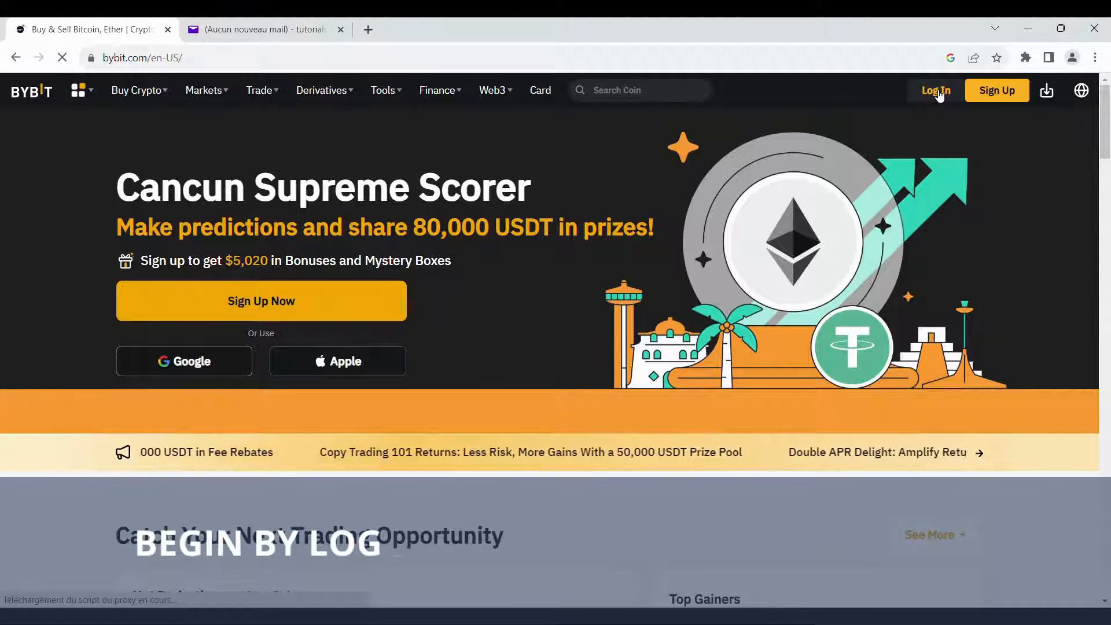
Sign in to Bybit with the saved email and password to reach the logged-in home page
left_click(934, 90)
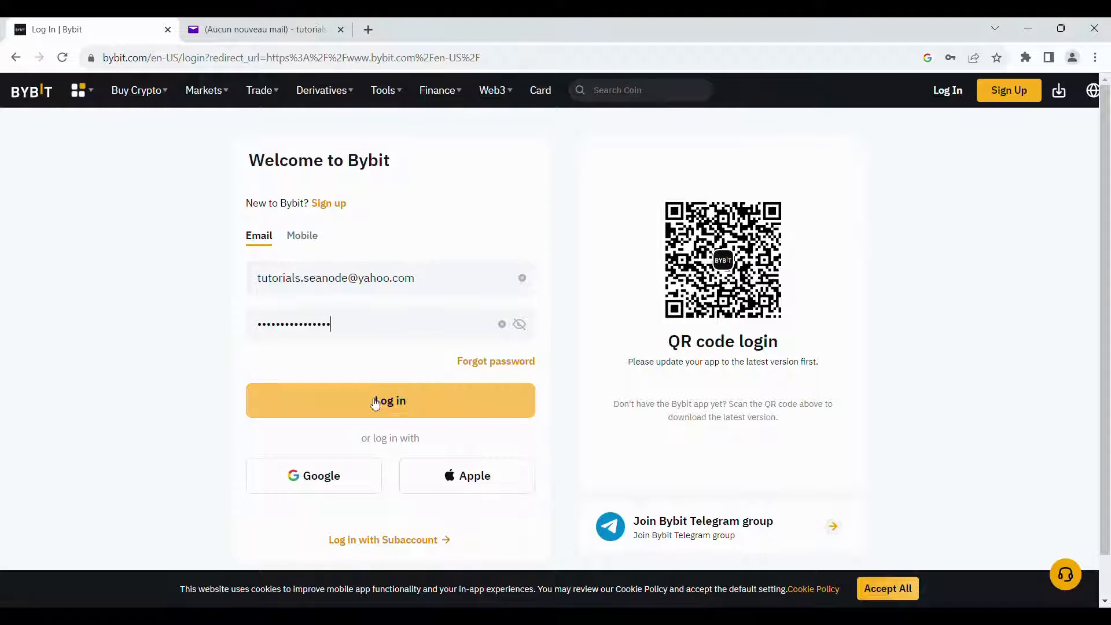
left_click(390, 401)
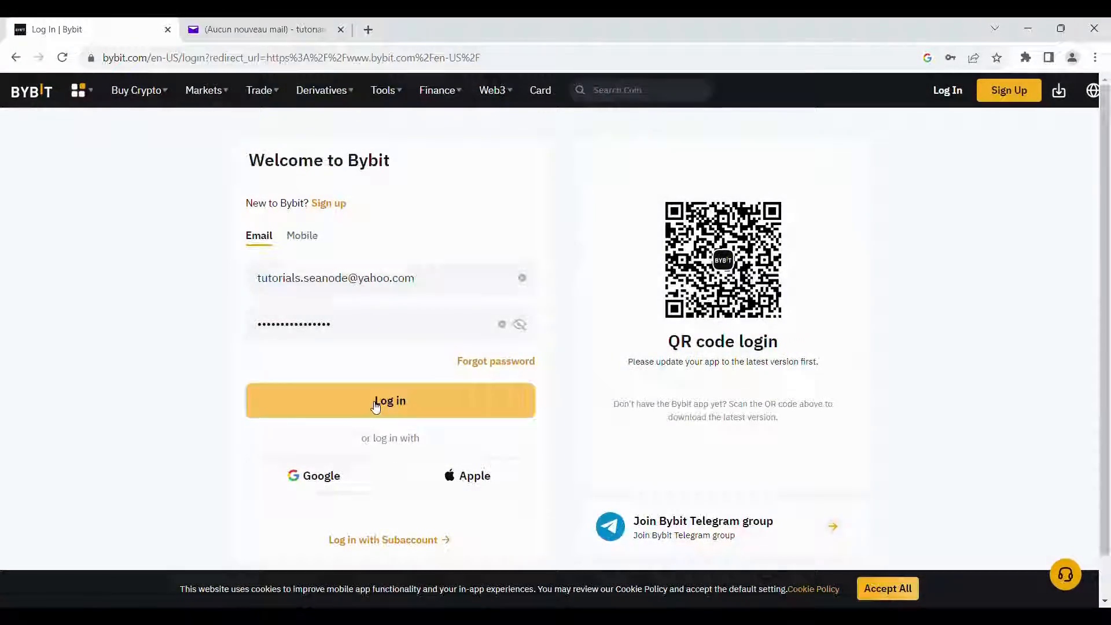
left_click(390, 401)
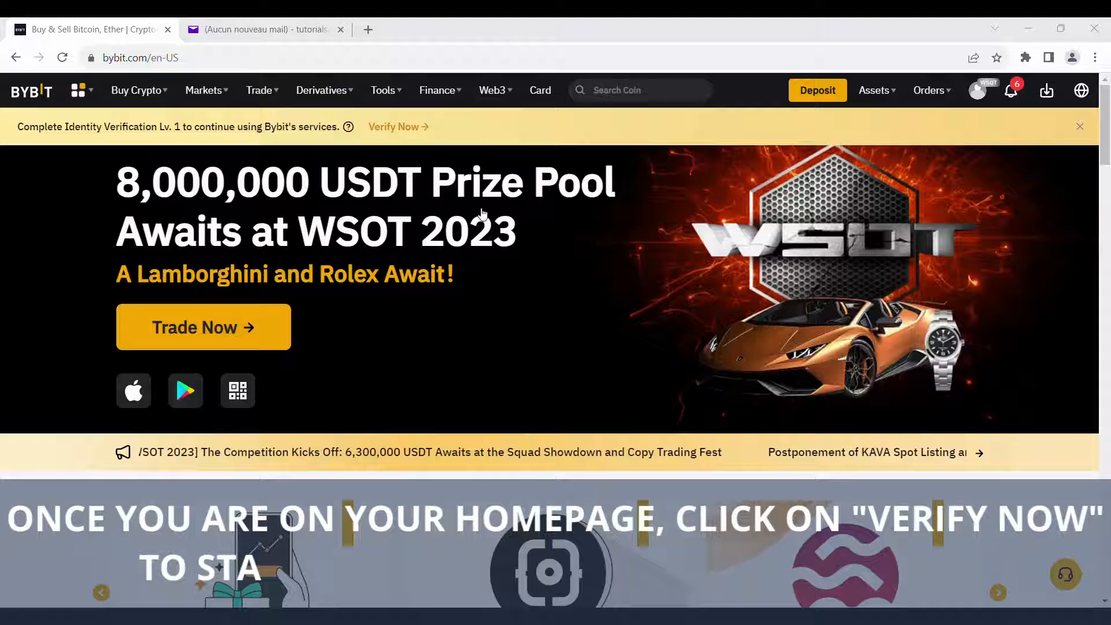
Start identity verification from the home banner and begin Lv.1 verification
left_click(395, 126)
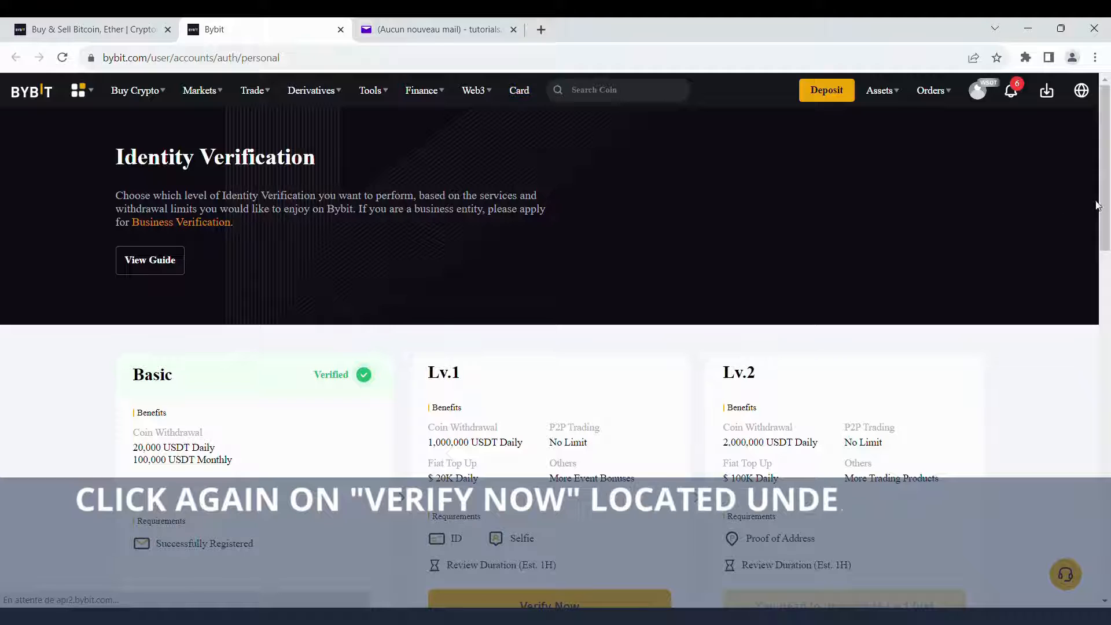
scroll("down", 3)
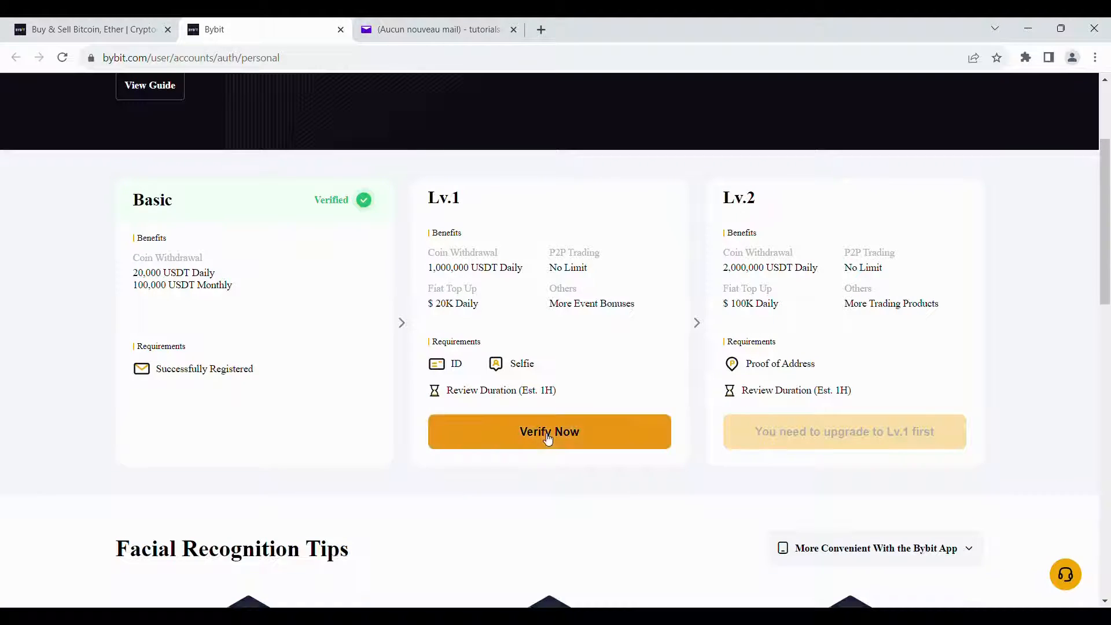
left_click(548, 431)
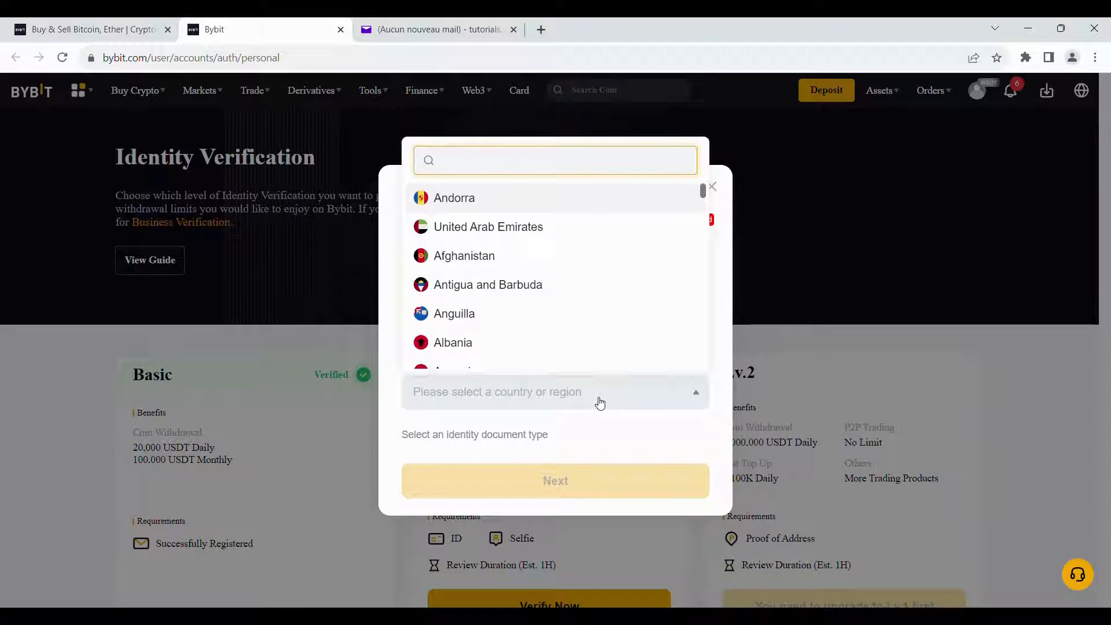
Choose France as issuing country and ID Card as document type, then continue past the requirements
type("fran")
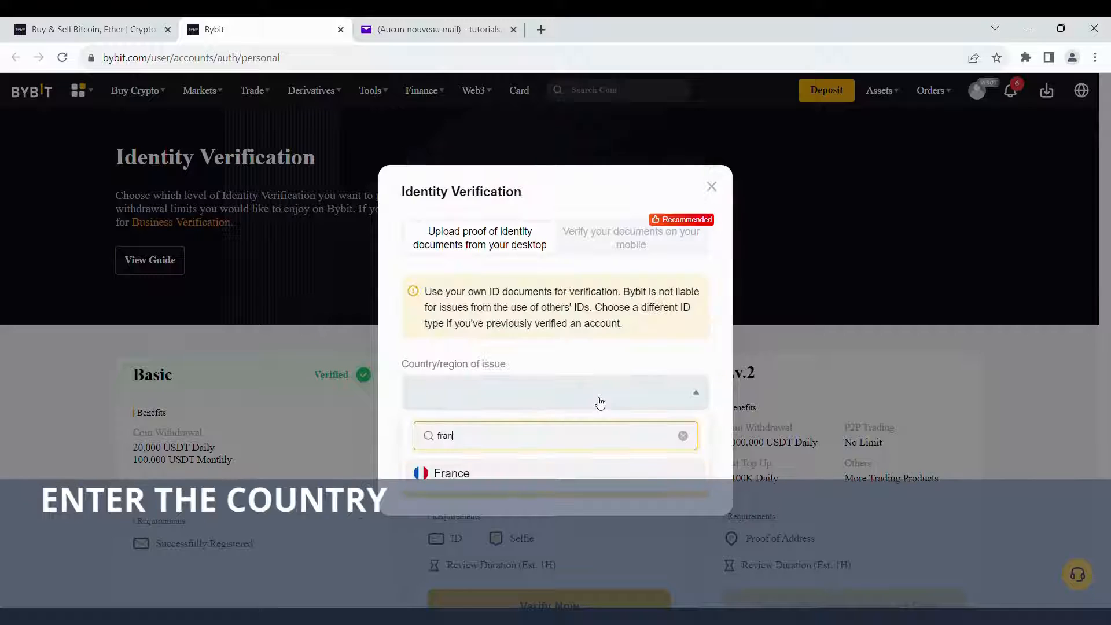
left_click(450, 472)
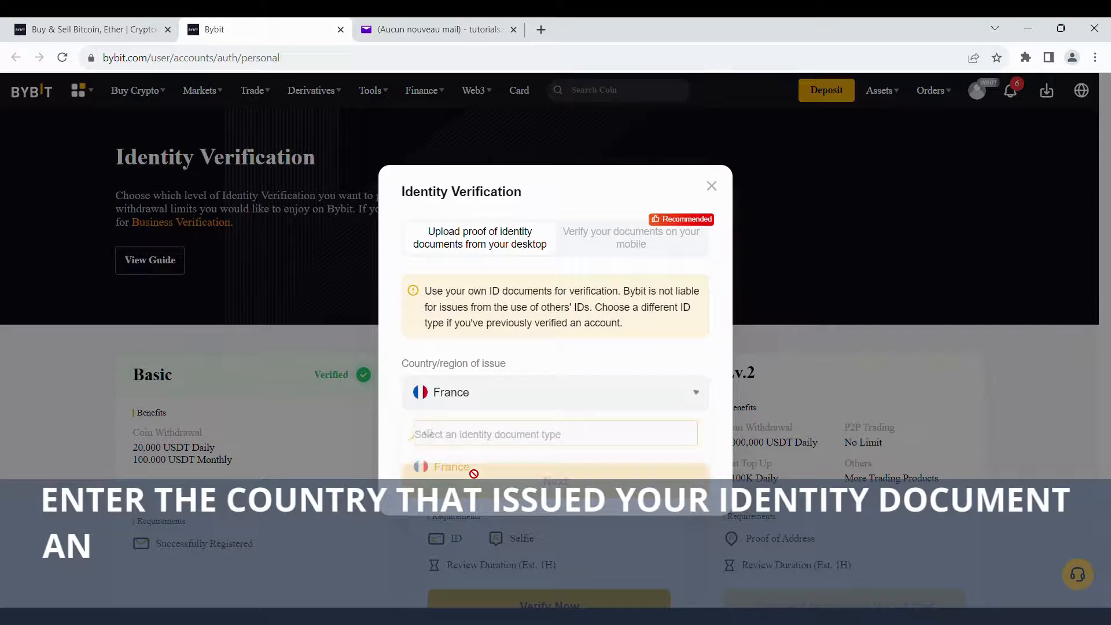
left_click(452, 466)
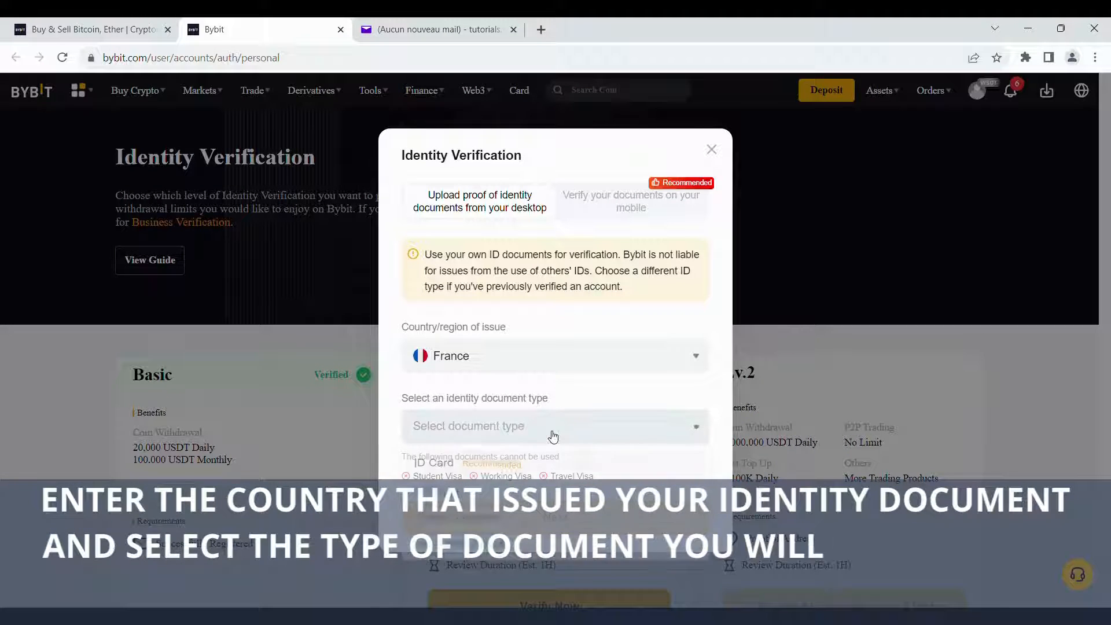
left_click(553, 426)
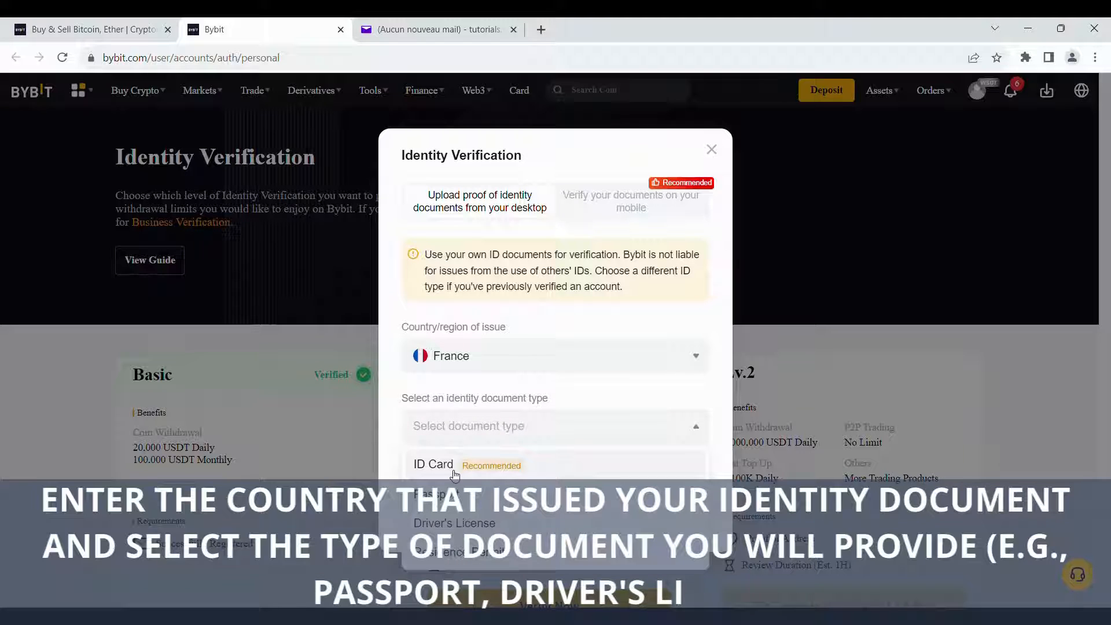
left_click(433, 464)
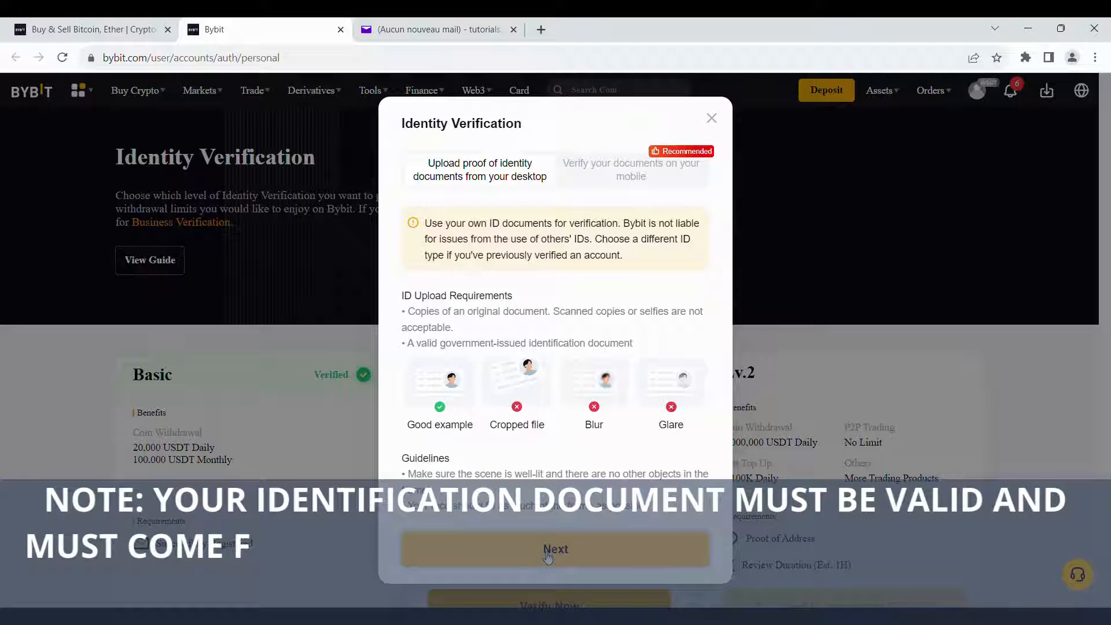
left_click(554, 548)
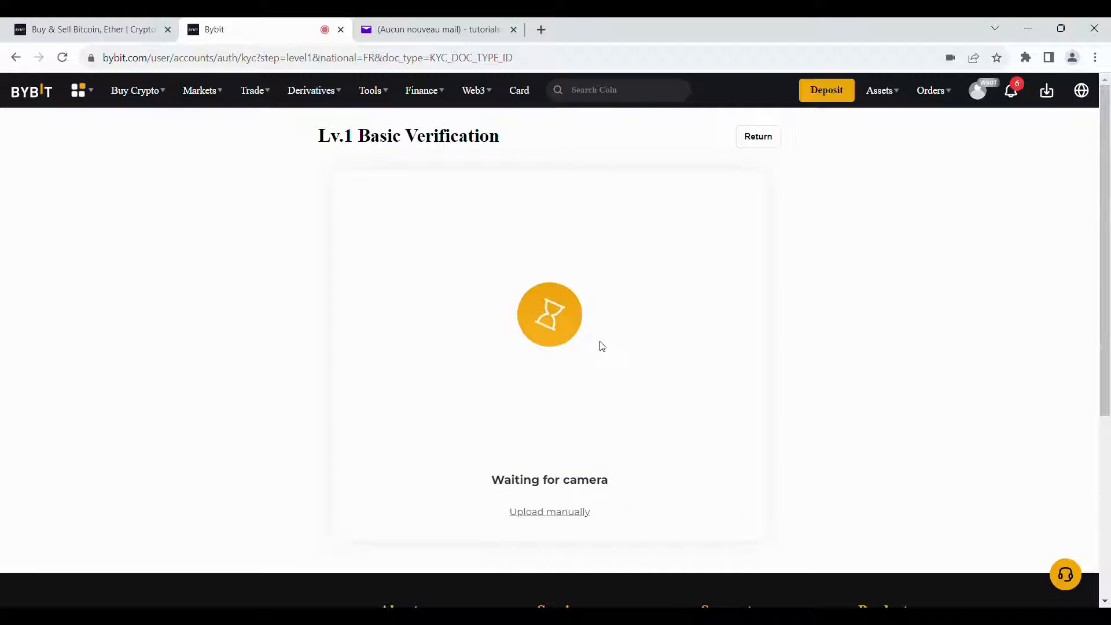
mouse_move(817, 351)
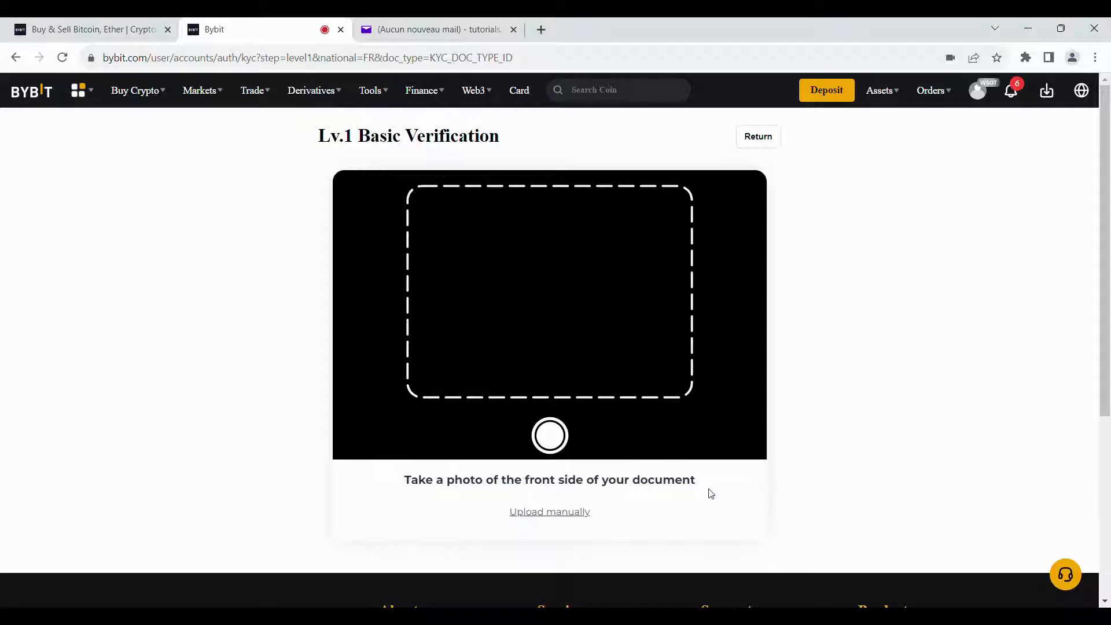
Capture the ID card photo and continue to the facial verification step
left_click(548, 435)
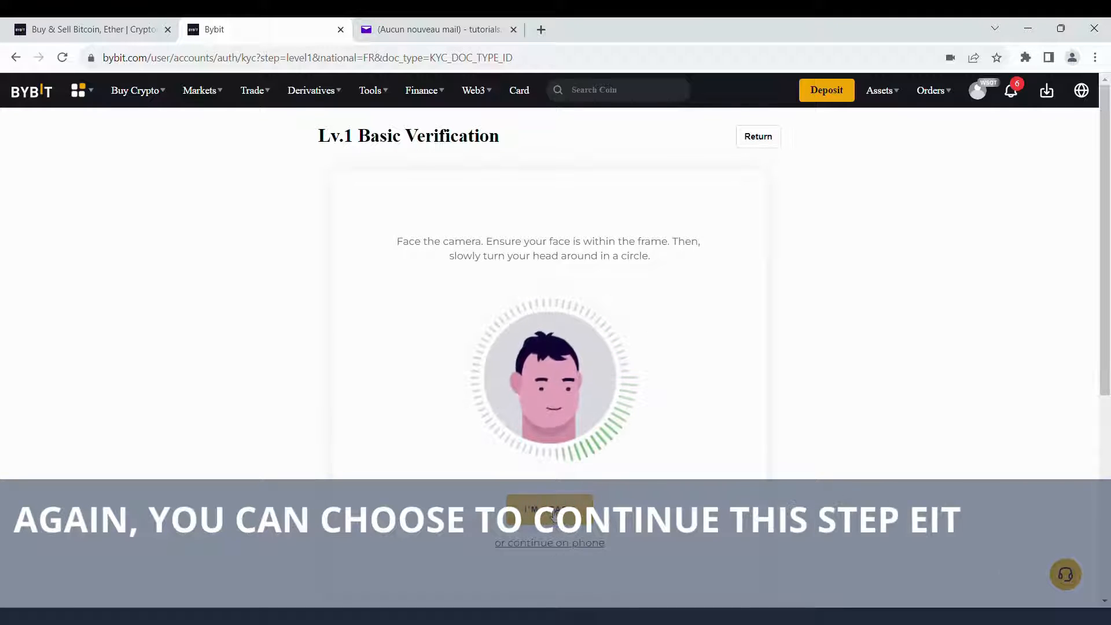
Complete the selfie face scan and return to the Identity Verification overview
left_click(548, 509)
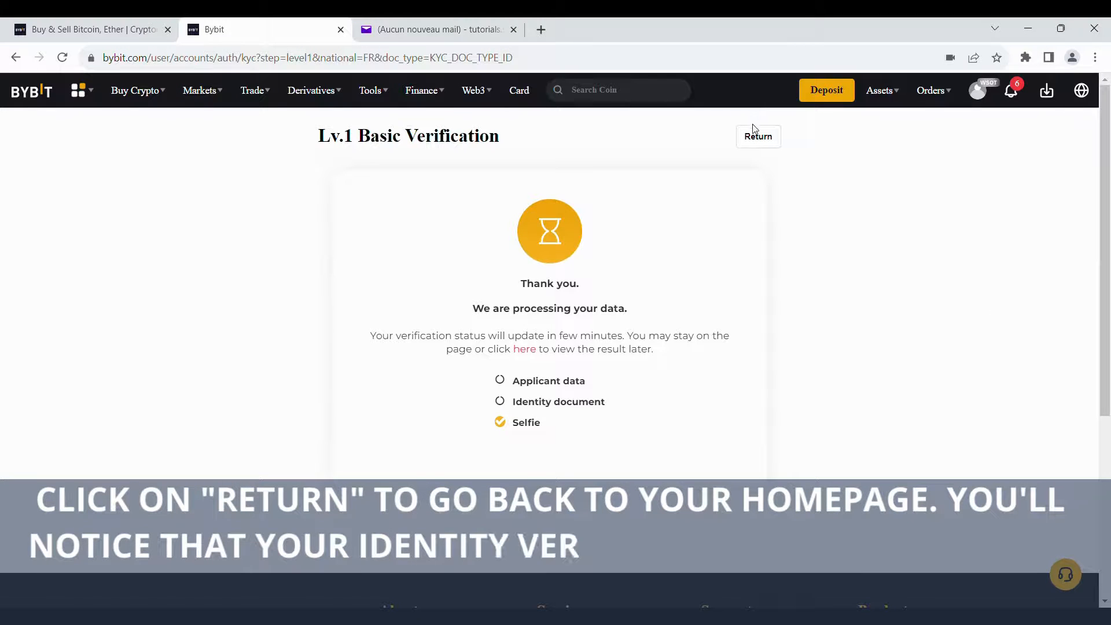
left_click(756, 137)
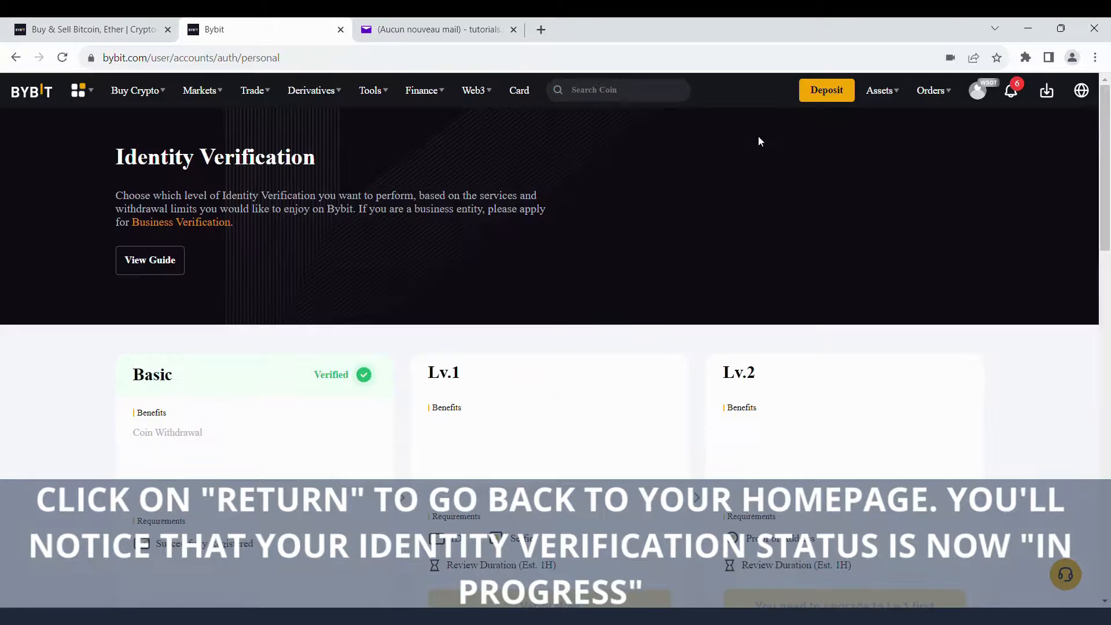